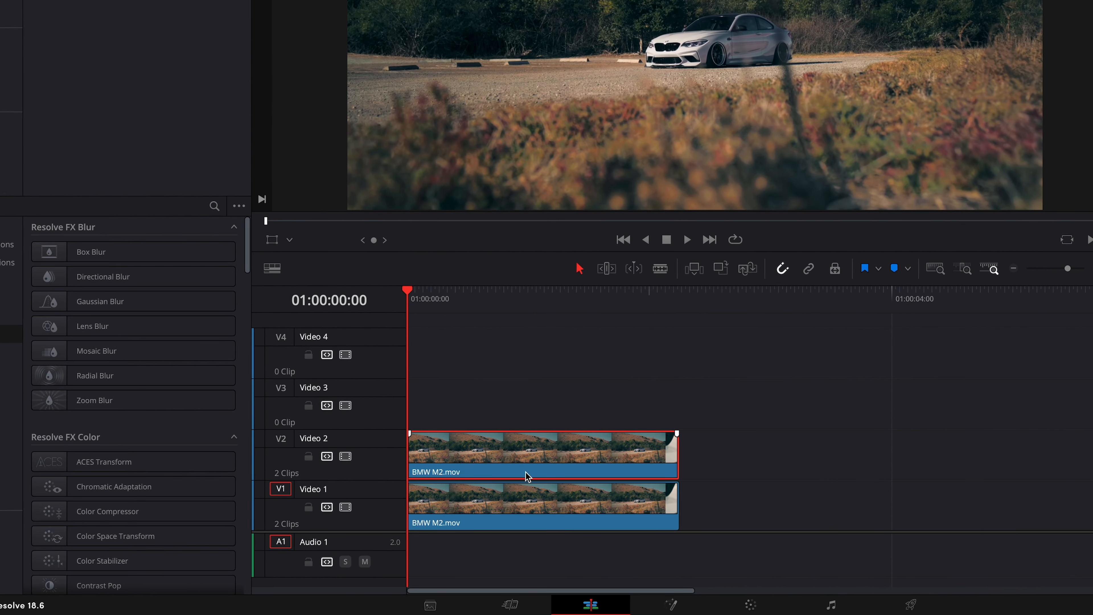
# - Select the upper copy of the car clip for grading
pyautogui.click(538, 605)
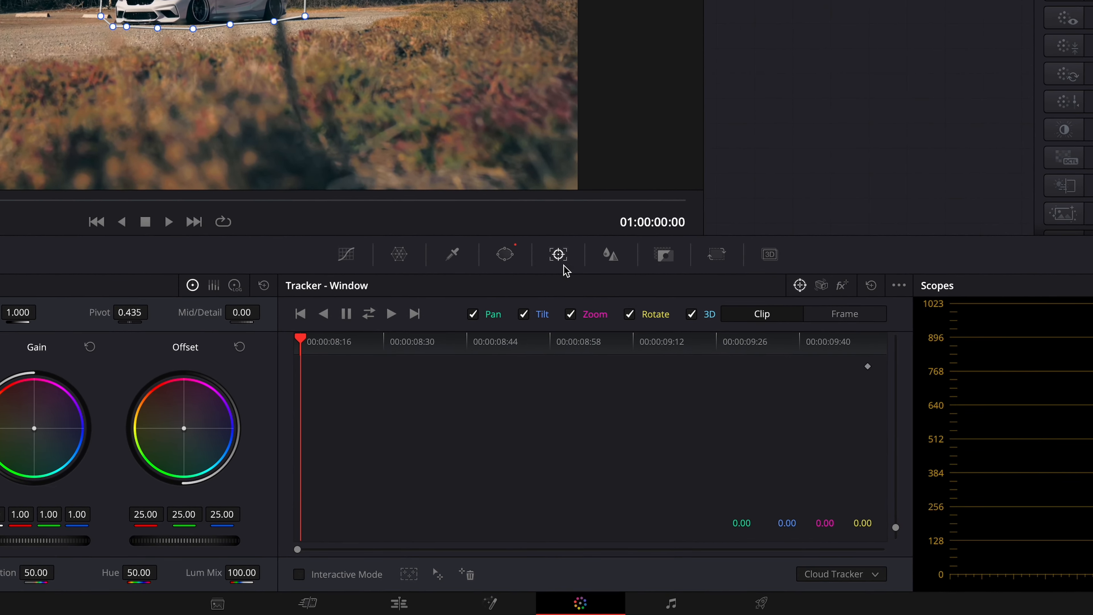
# - Track the car window through the clip and add an alpha output to the graded node
pyautogui.click(390, 339)
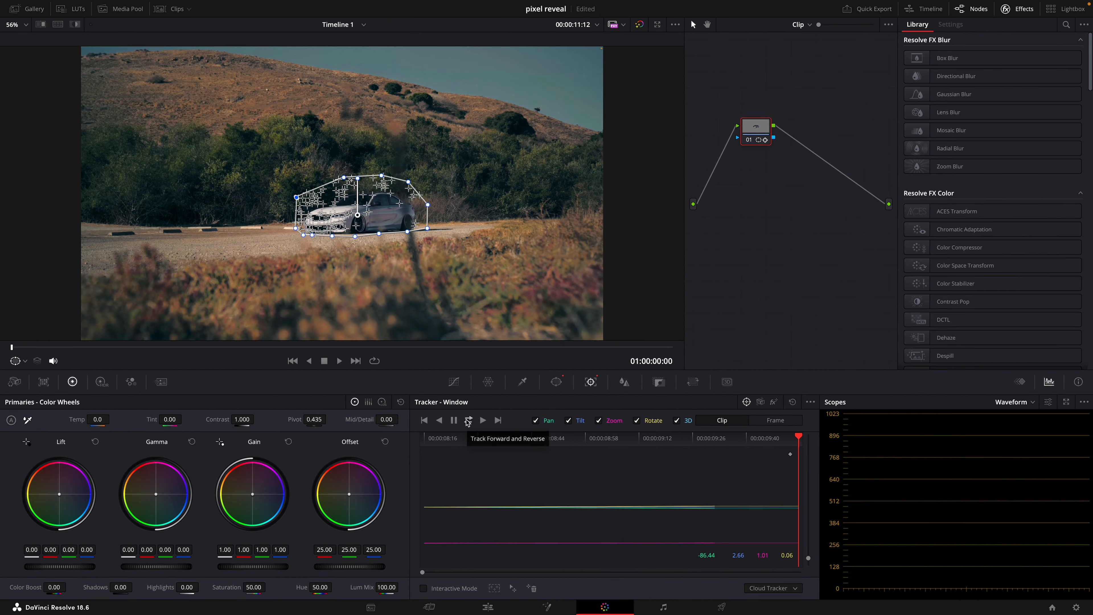
pyautogui.rightClick(756, 132)
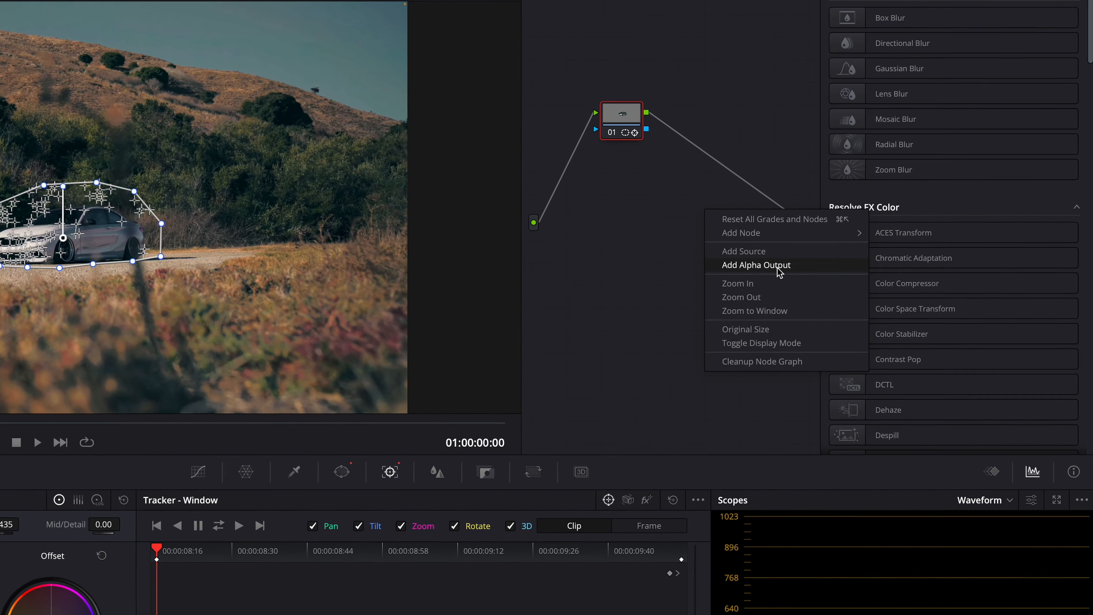
pyautogui.click(756, 265)
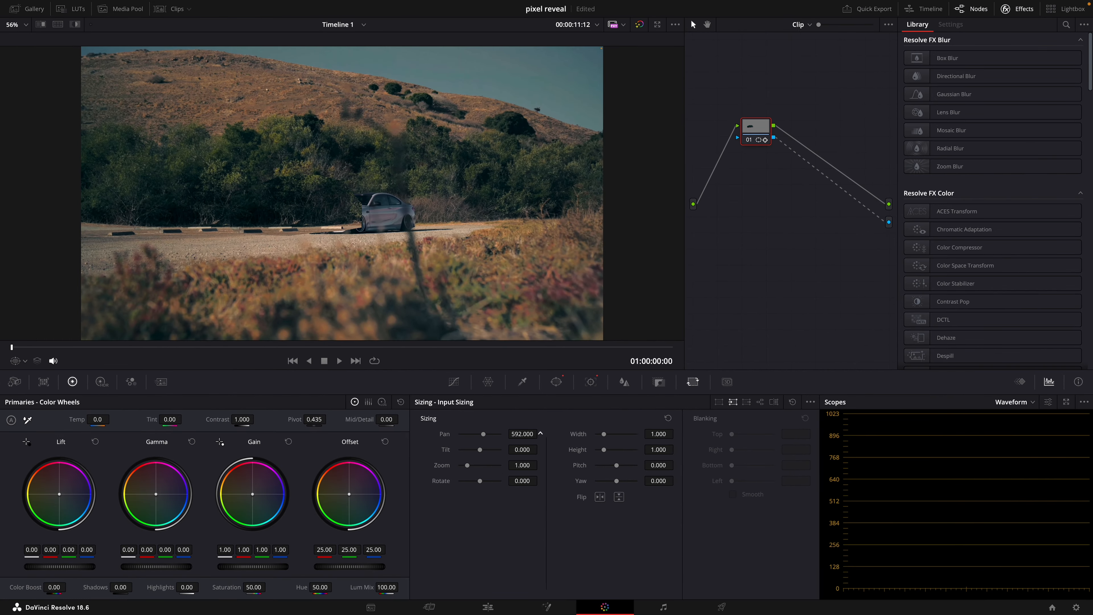
# - Place the car clip on track V3 above the existing clips
pyautogui.moveTo(488, 434); pyautogui.dragTo(509, 434)
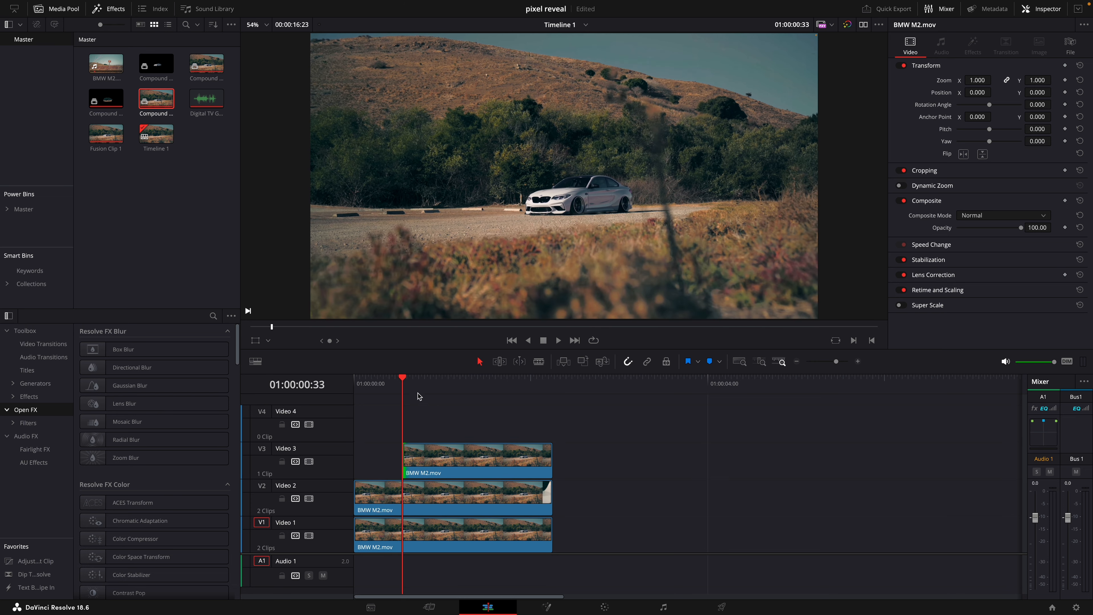
# - Keyframe the rectangle mask centre on the V3 clip and set its zoom to 1.060
pyautogui.click(477, 462)
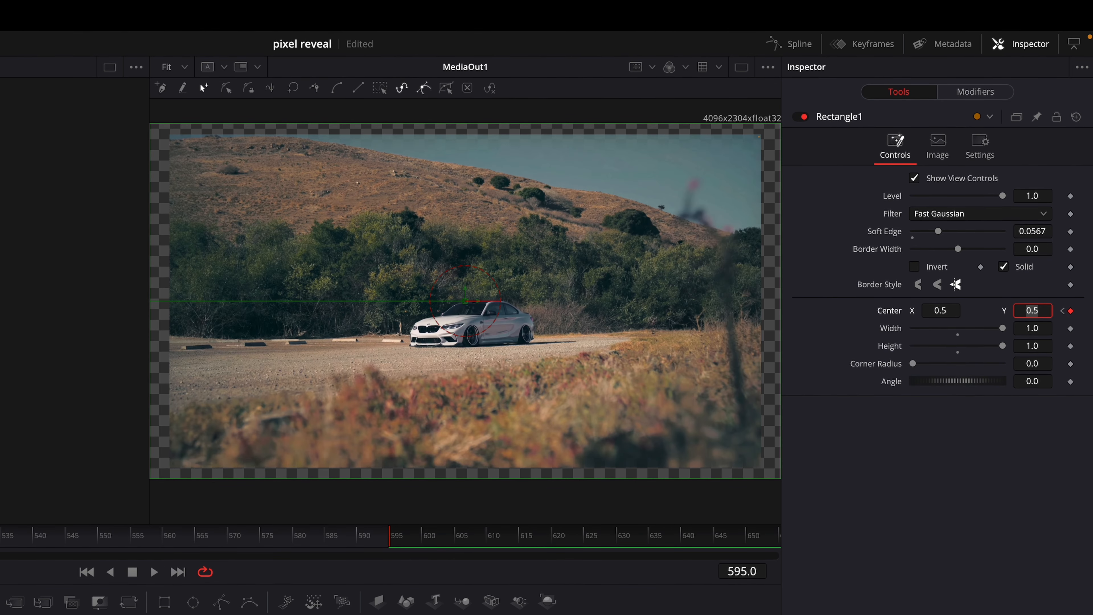
pyautogui.click(73, 539)
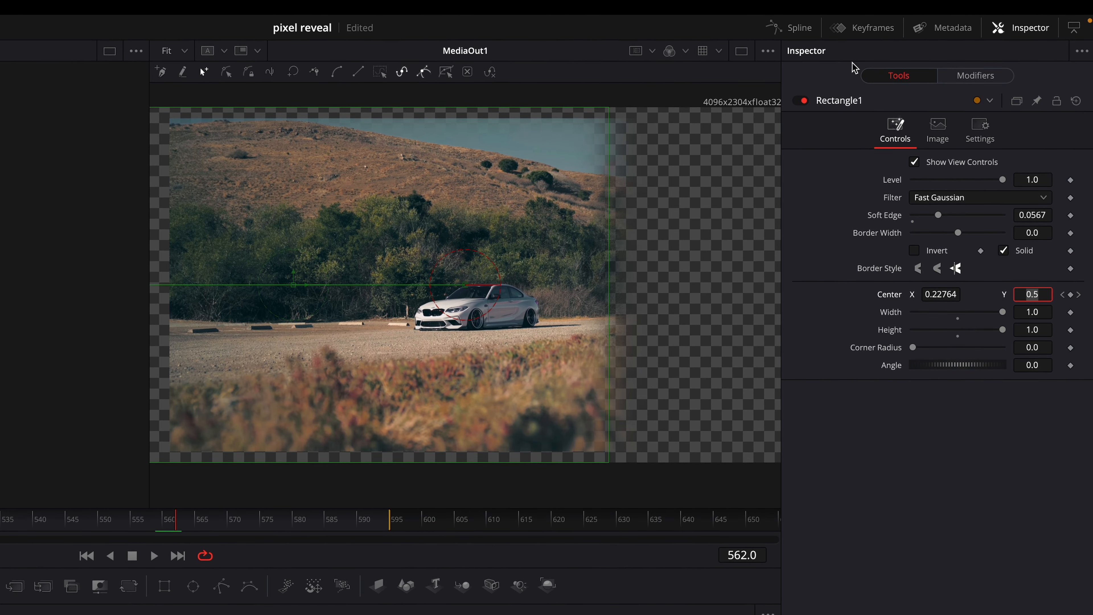
pyautogui.click(795, 28)
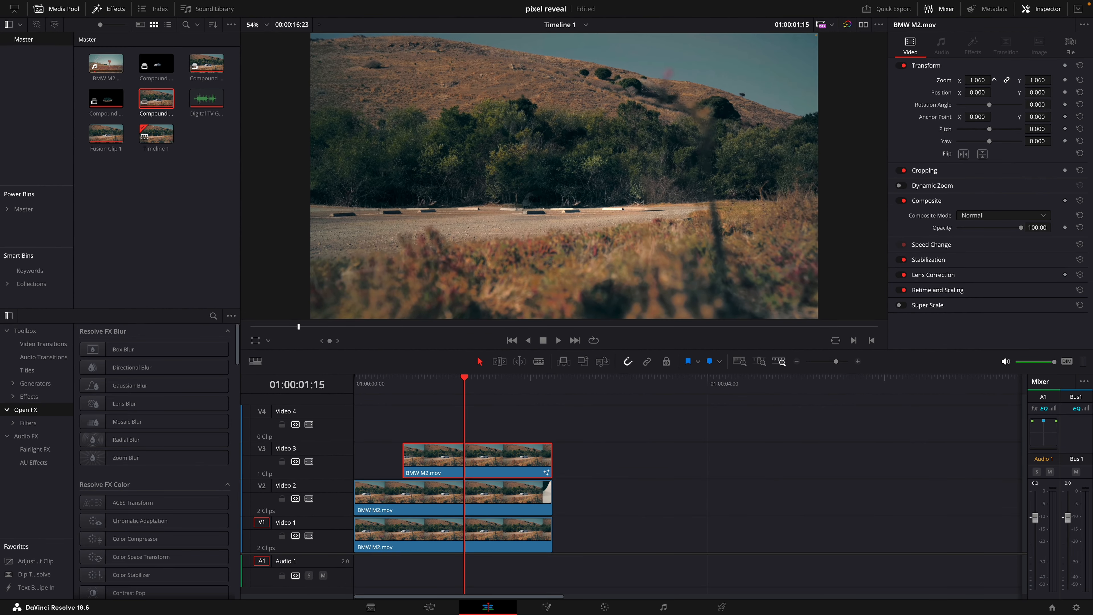
# - Wrap the V3 clip into a new compound clip named Compound Clip 5
pyautogui.click(435, 392)
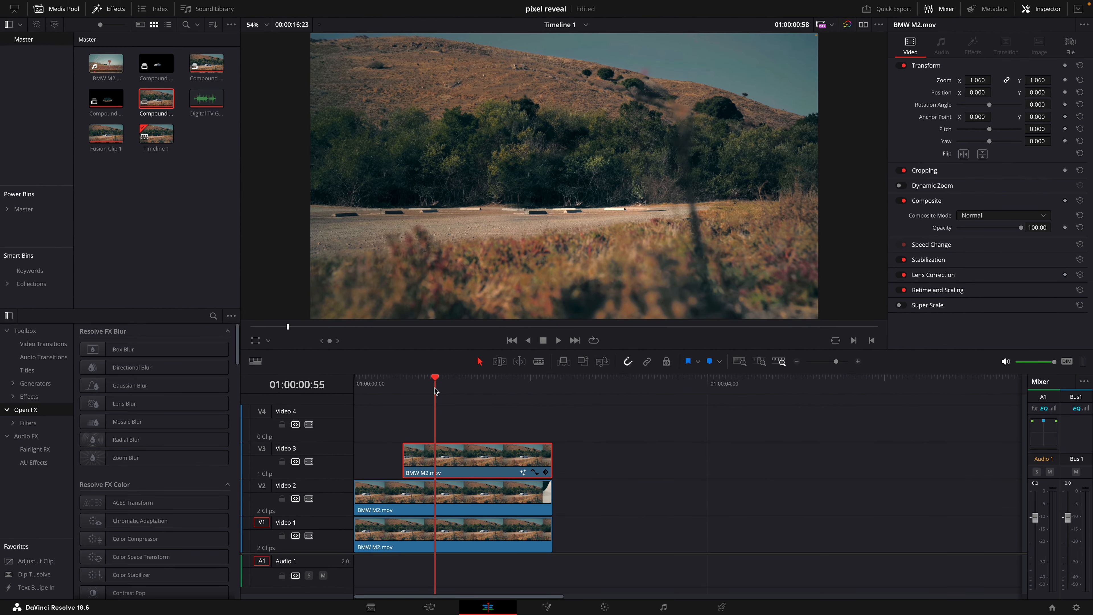
pyautogui.rightClick(446, 460)
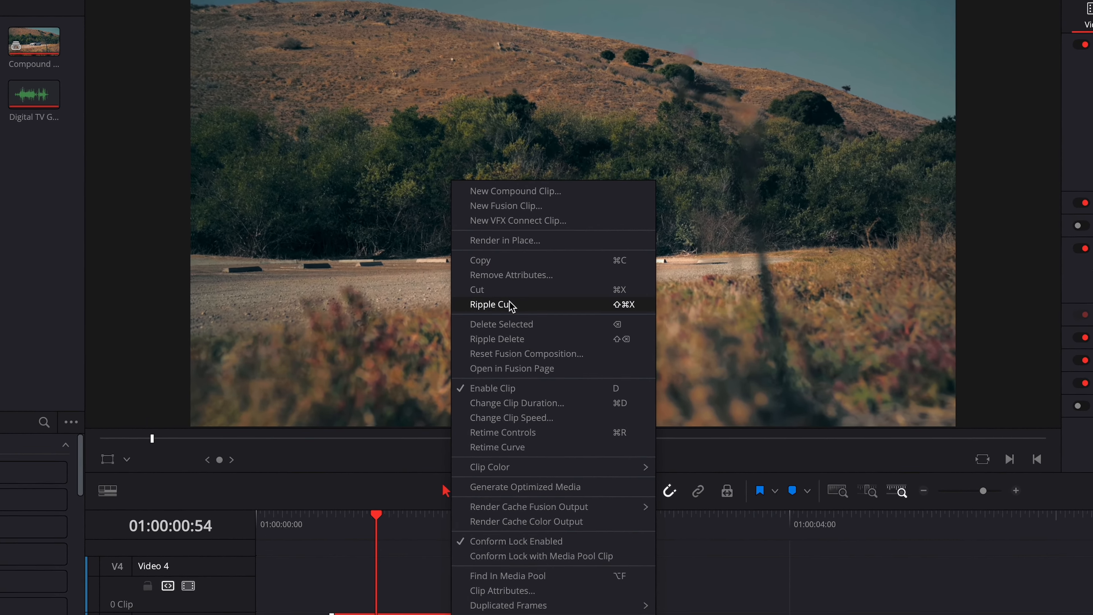
pyautogui.click(515, 192)
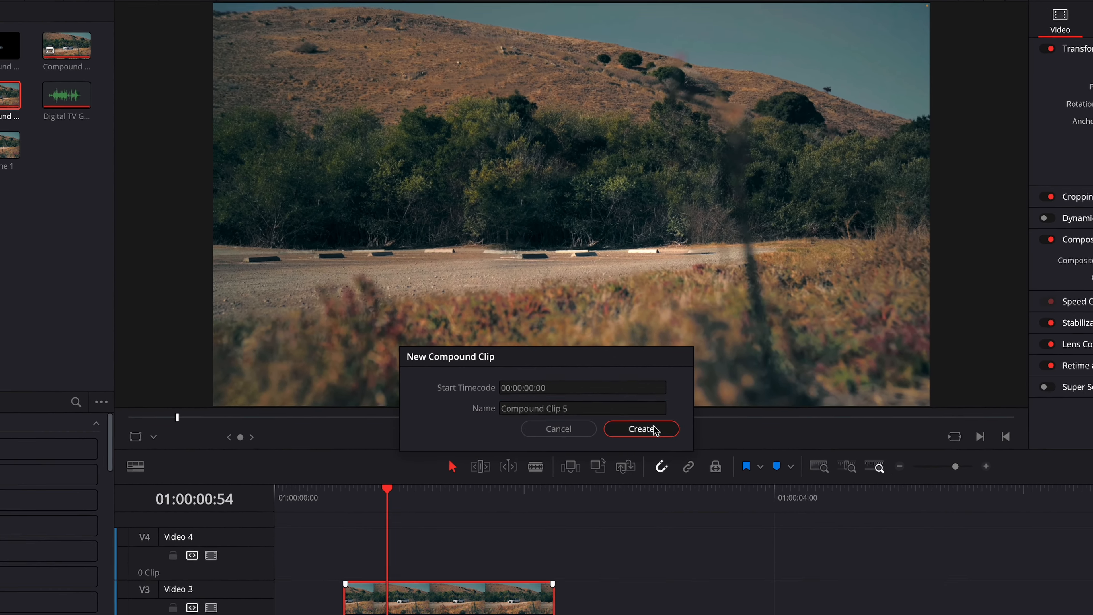
pyautogui.click(642, 429)
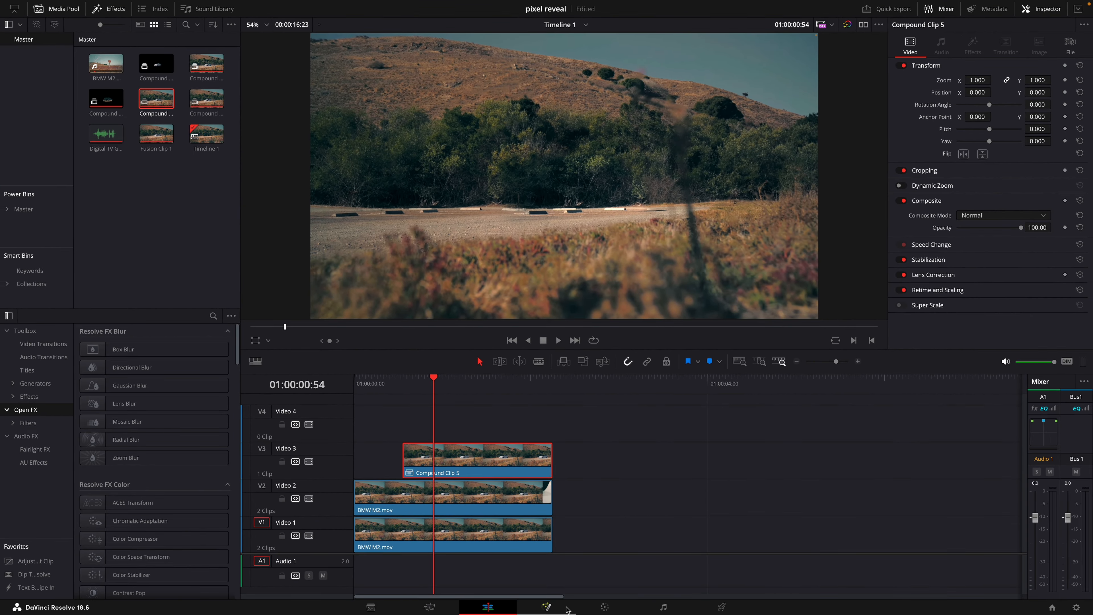
# - In Fusion, insert Polygon1 feeding Merge1 between MediaIn1 and MediaOut1
pyautogui.click(547, 606)
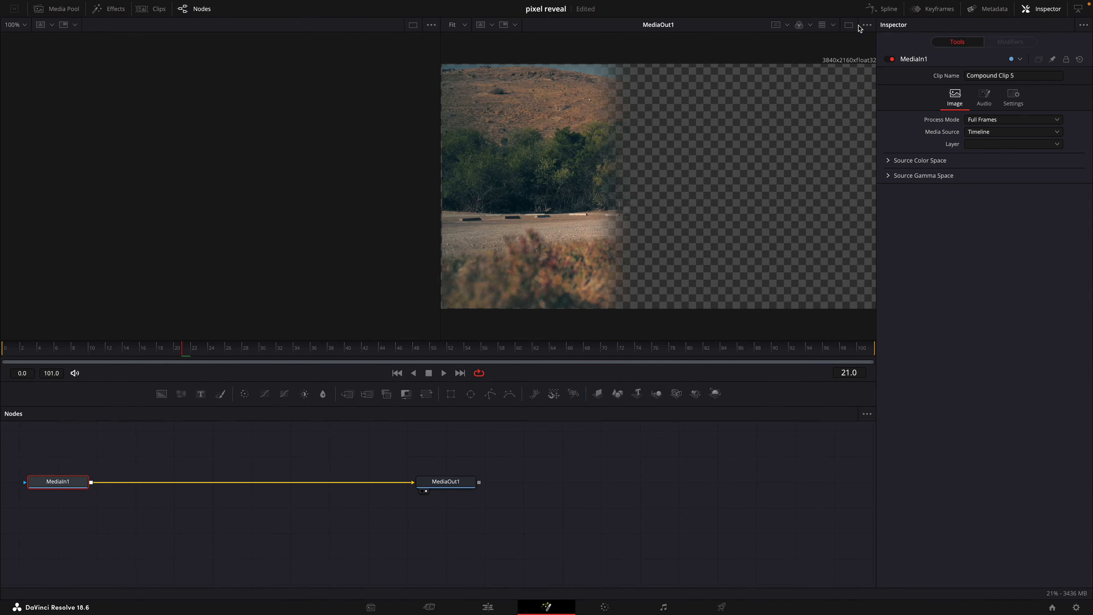
pyautogui.moveTo(503, 398)
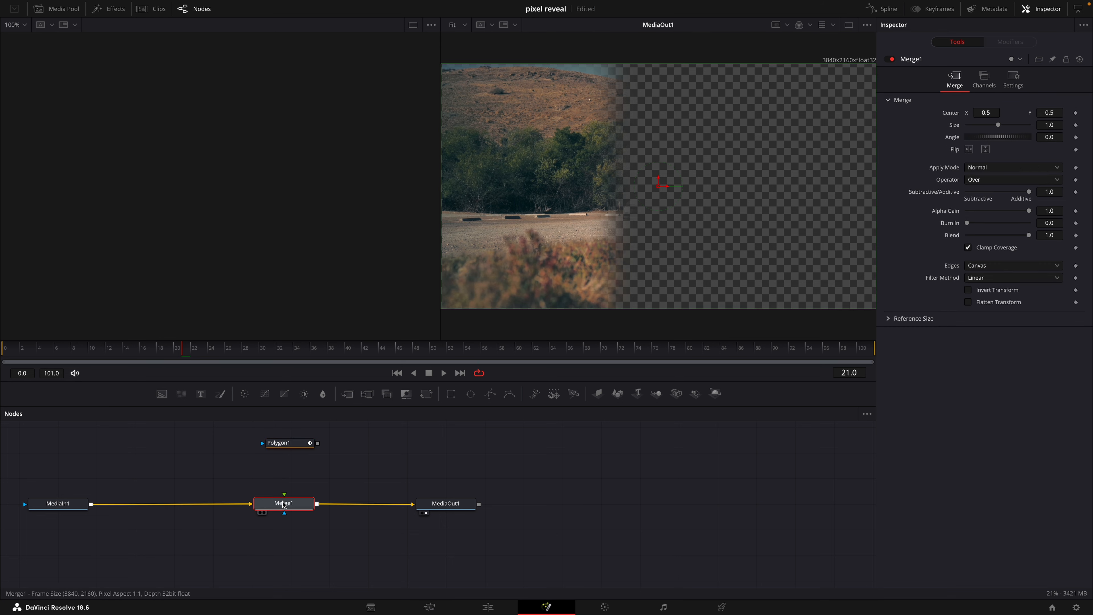
pyautogui.click(285, 443)
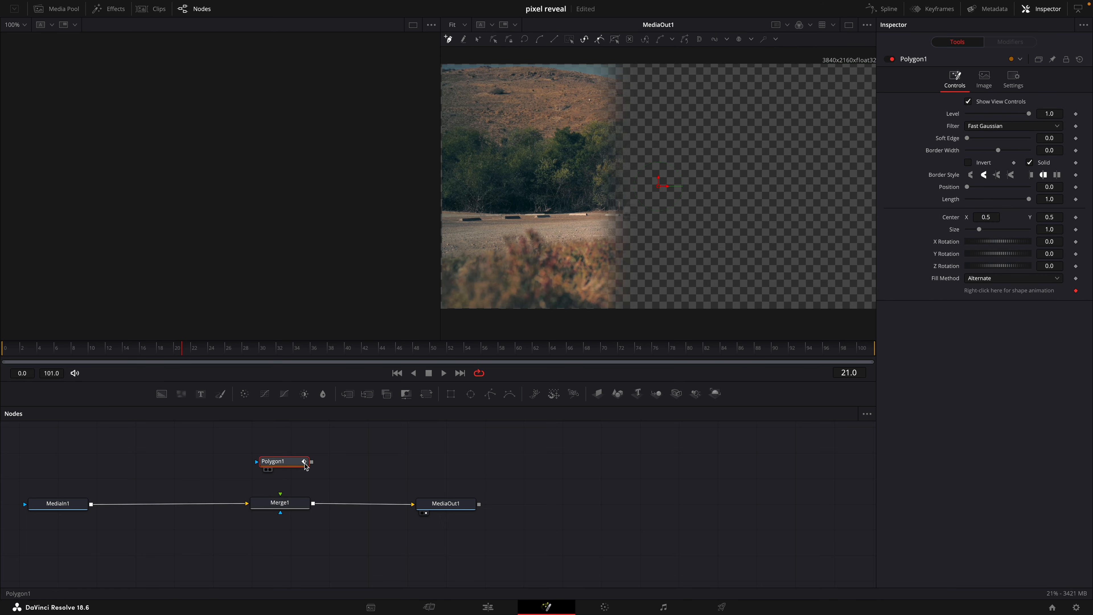
pyautogui.moveTo(311, 461); pyautogui.dragTo(280, 502)
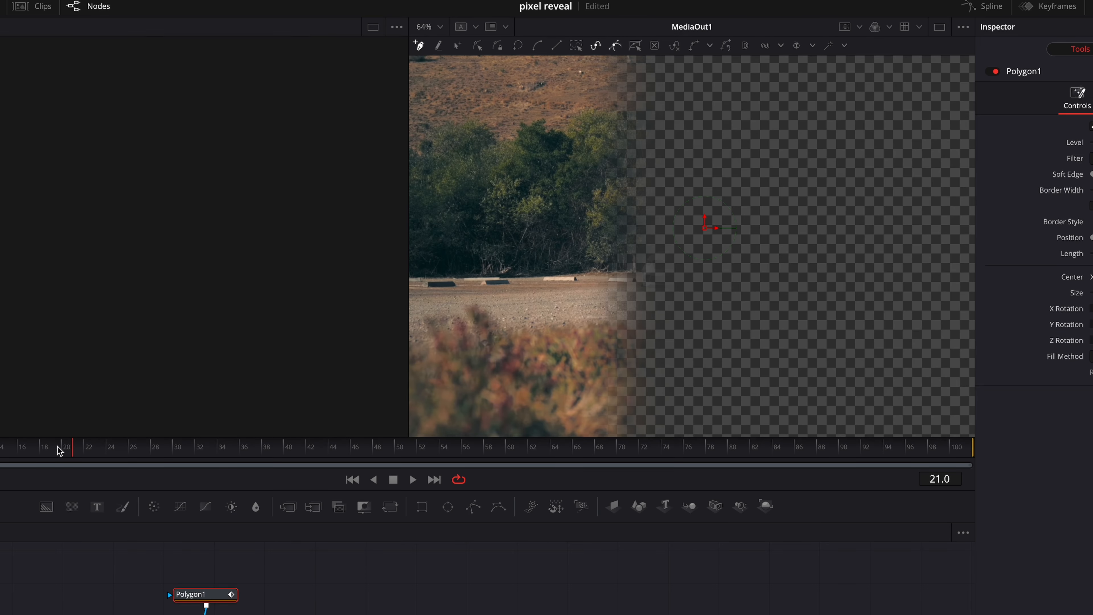
# - Draw a thin Polygon1 strip on the wipe edge and reshape it at frames 55 and 65
pyautogui.click(117, 451)
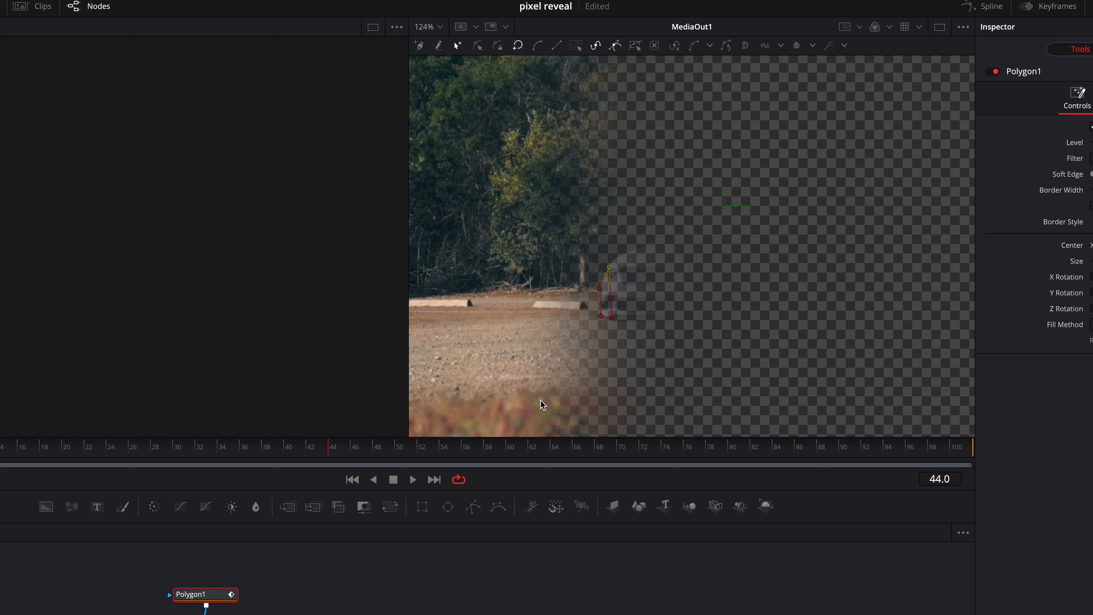
pyautogui.click(454, 446)
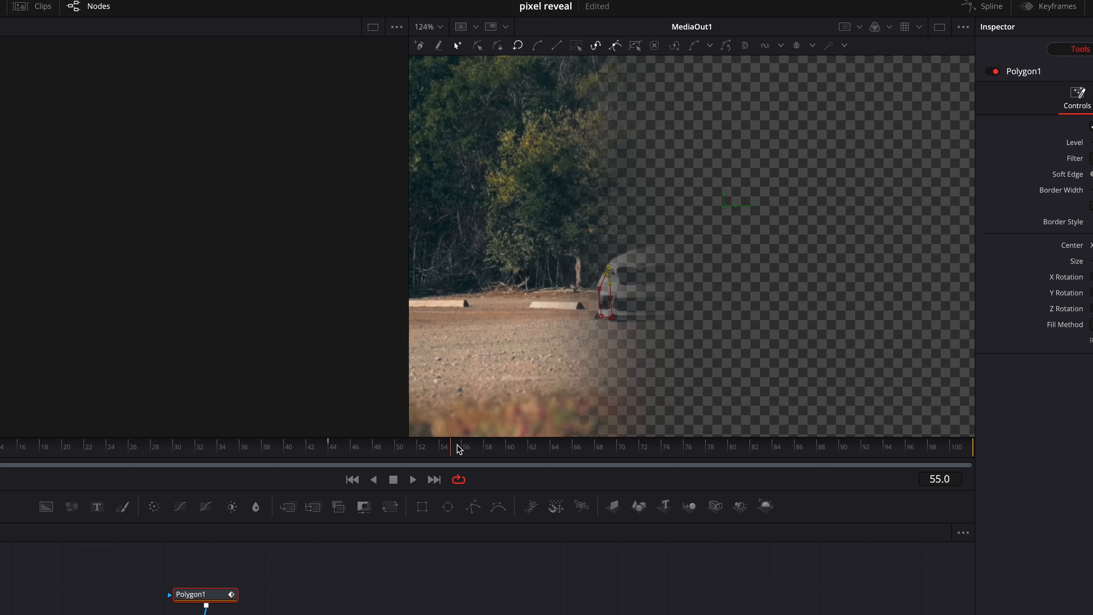
pyautogui.click(525, 448)
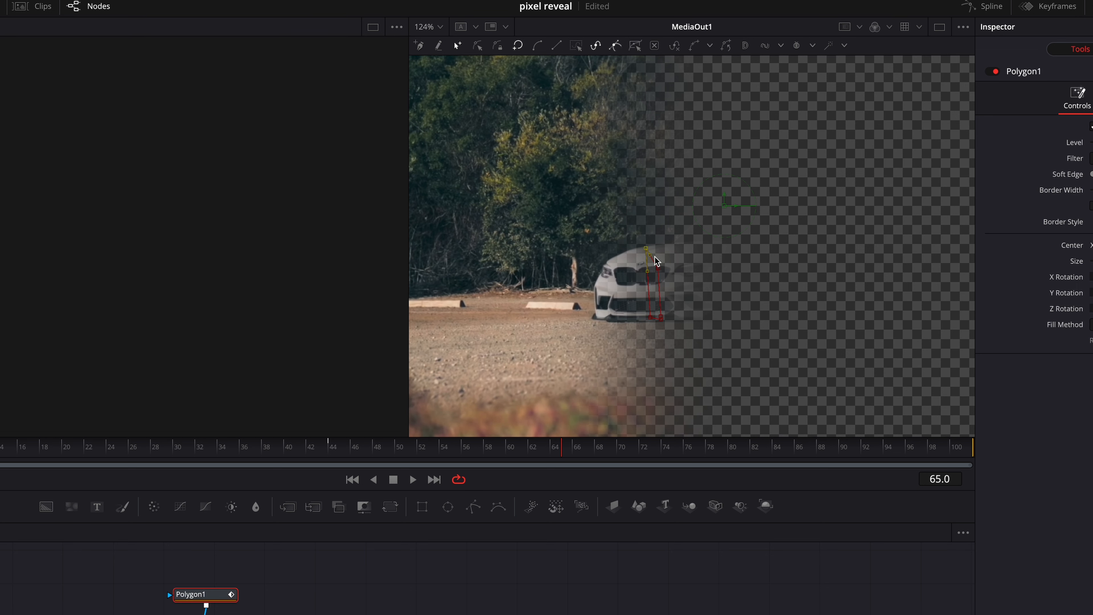
pyautogui.click(873, 446)
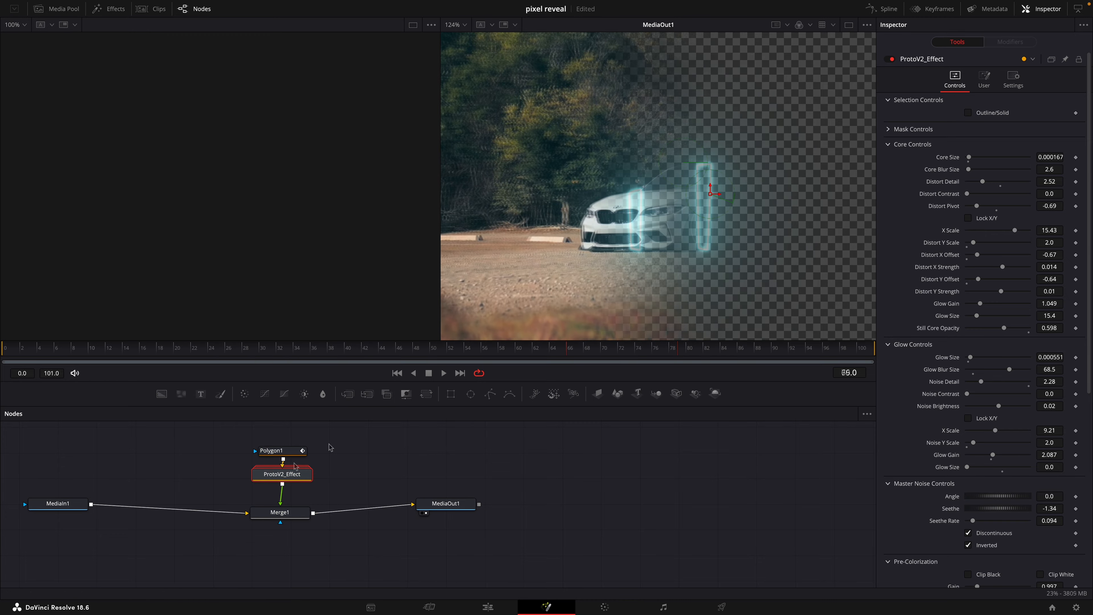
# - Switch ProtoV2_Effect to the Lava preset so the sweeping line burns as fire
pyautogui.click(992, 98)
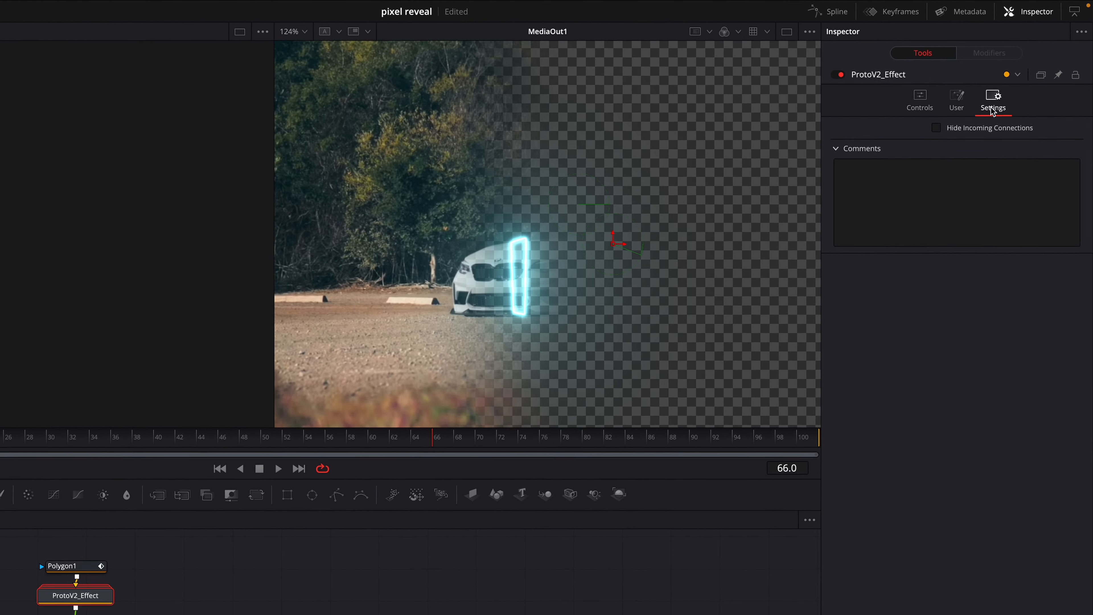
pyautogui.click(956, 100)
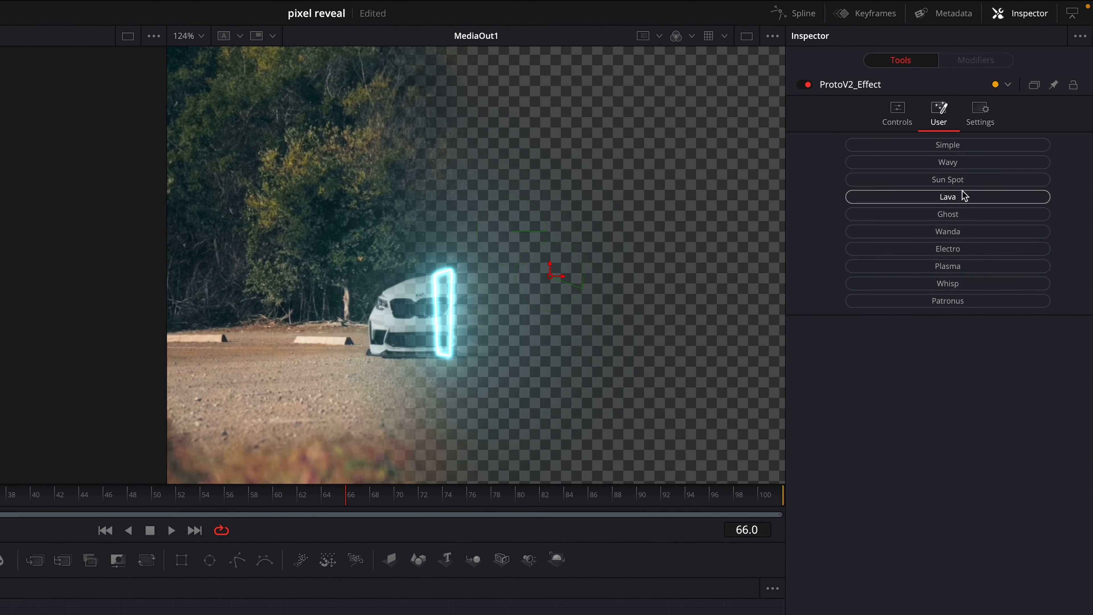
pyautogui.click(897, 112)
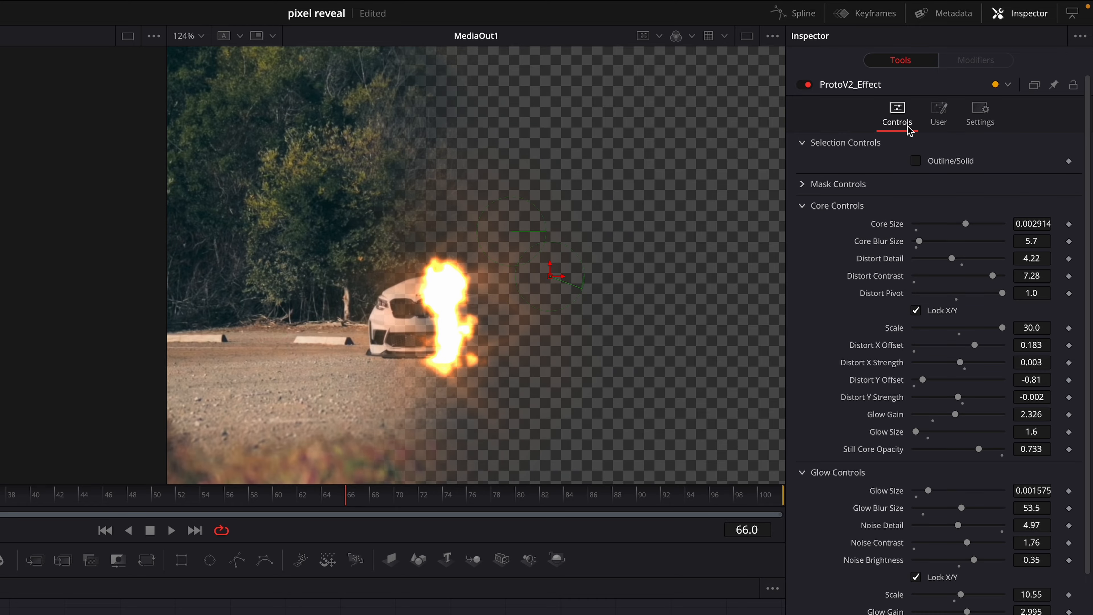
pyautogui.moveTo(965, 223); pyautogui.dragTo(928, 219)
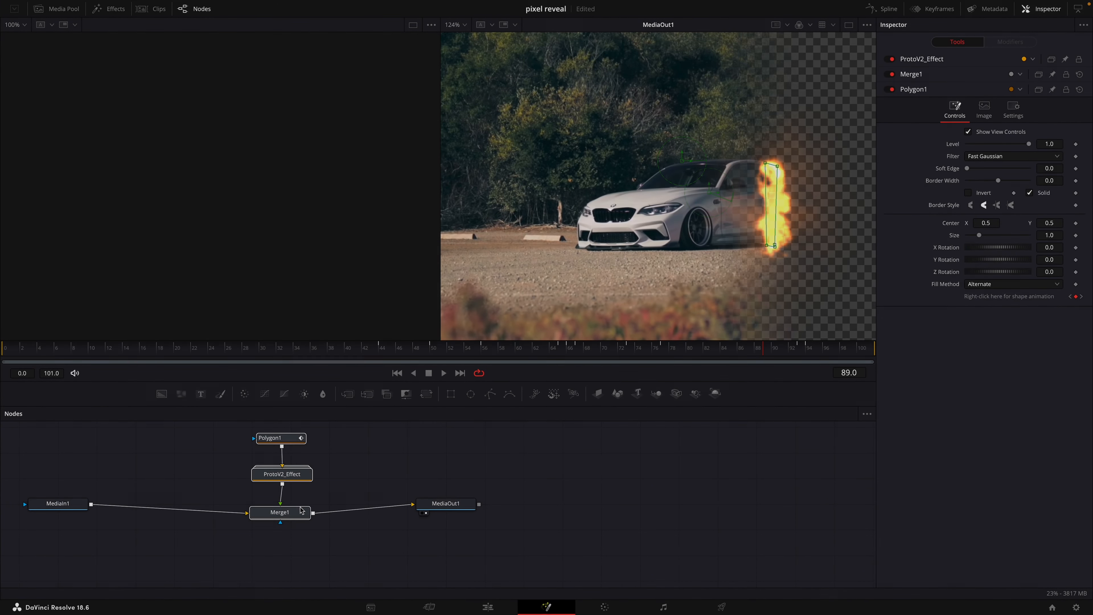
# - Duplicate the polygon/effect/merge branch, remove ProtoV2_Effect_1 and search for 'blur'
pyautogui.click(279, 512)
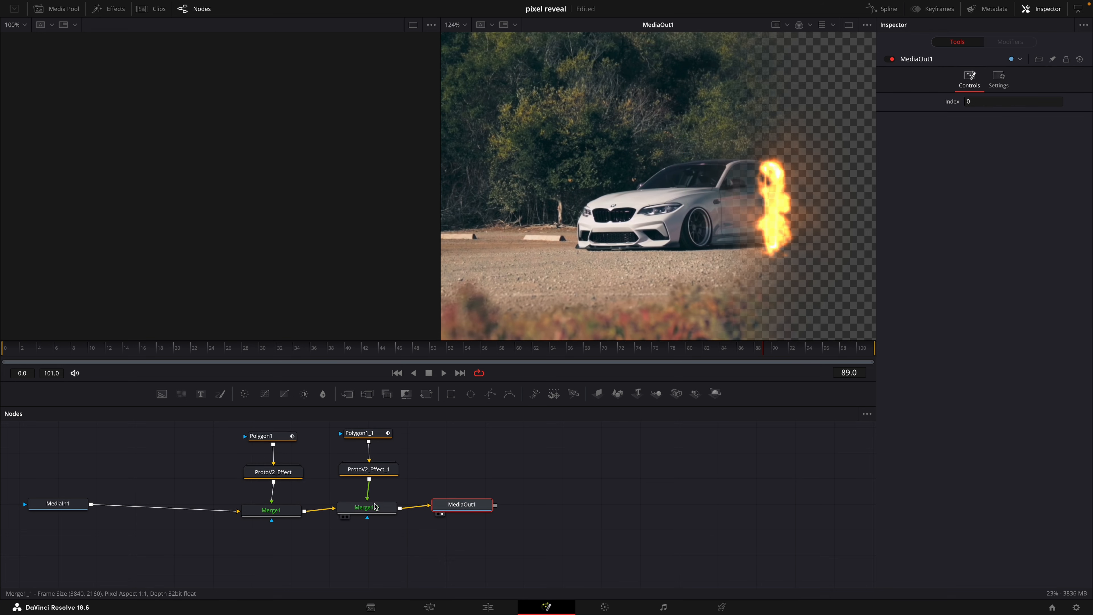
pyautogui.click(369, 469)
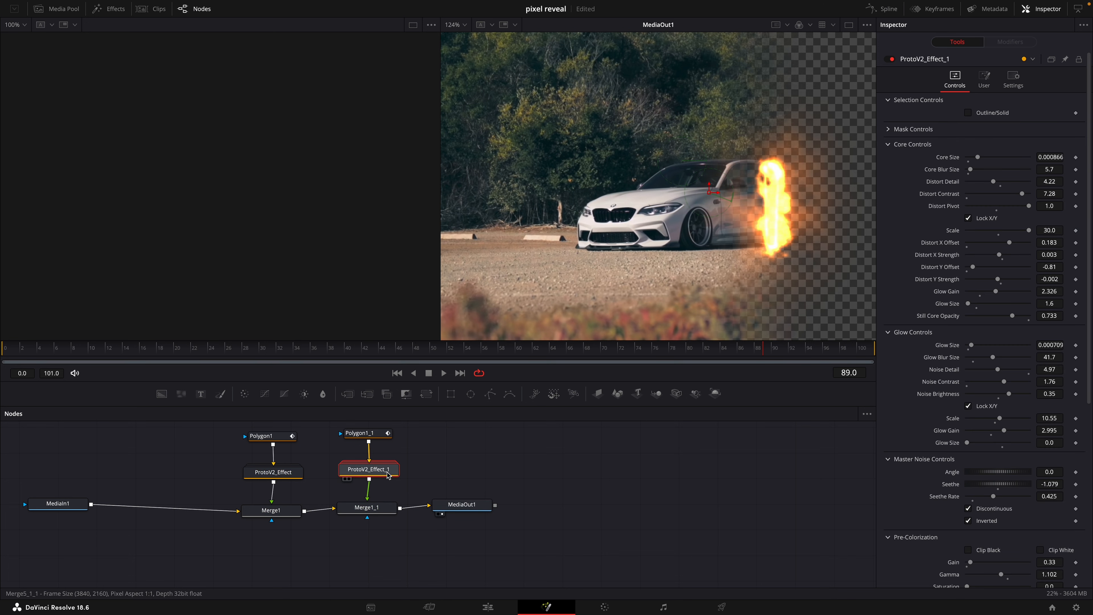
pyautogui.click(358, 440)
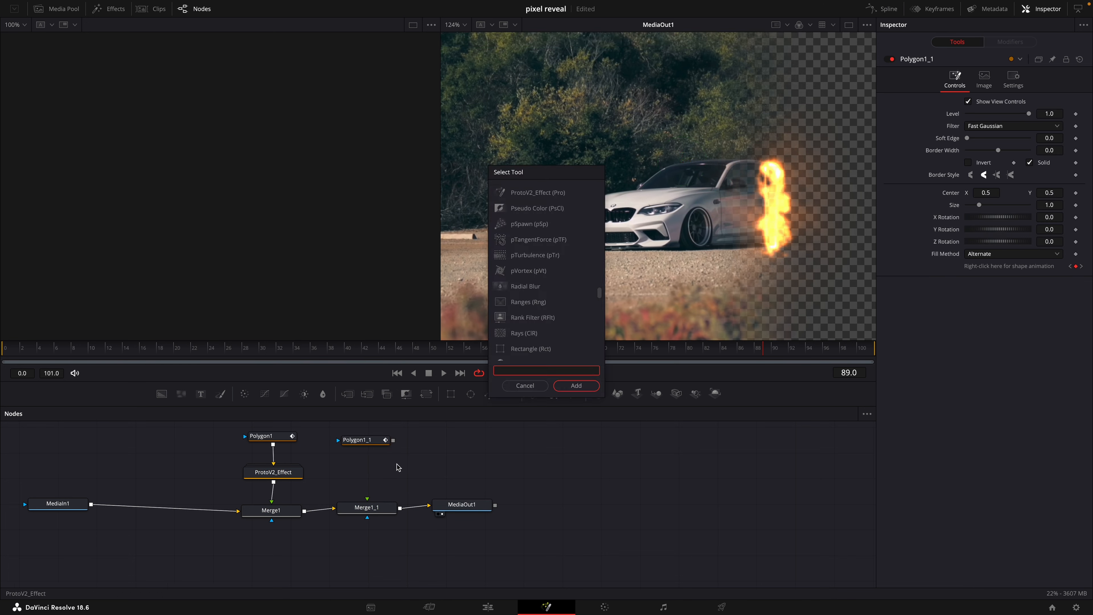
pyautogui.write('blur')
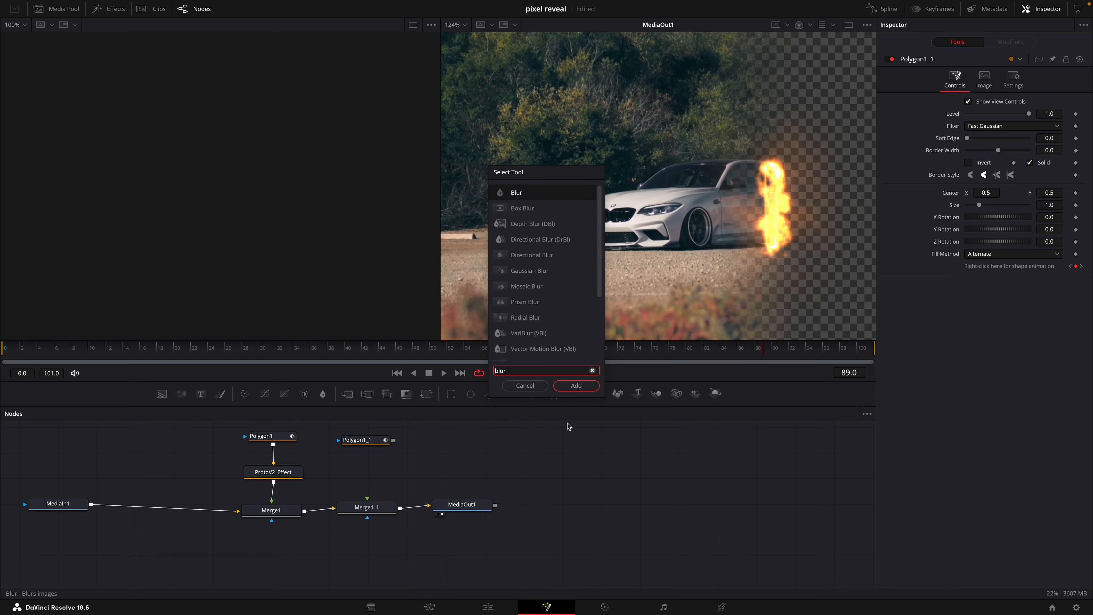
pyautogui.moveTo(536, 341)
pyautogui.write('Mosaic B')
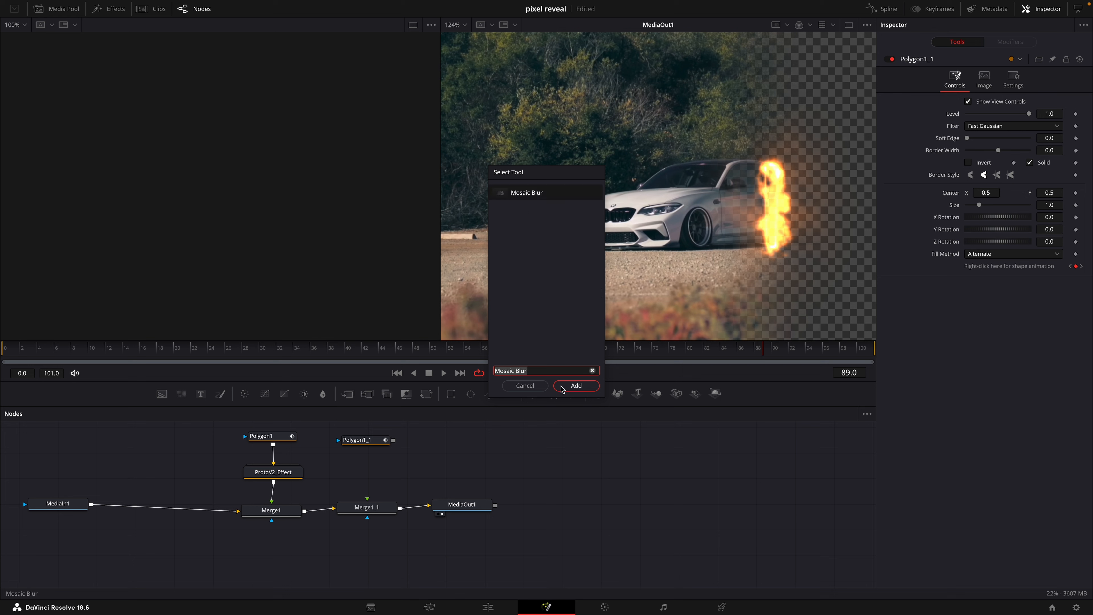
# - Add MosaicBlur1 and wire Polygon1_1 into it feeding Merge1_1
pyautogui.click(575, 386)
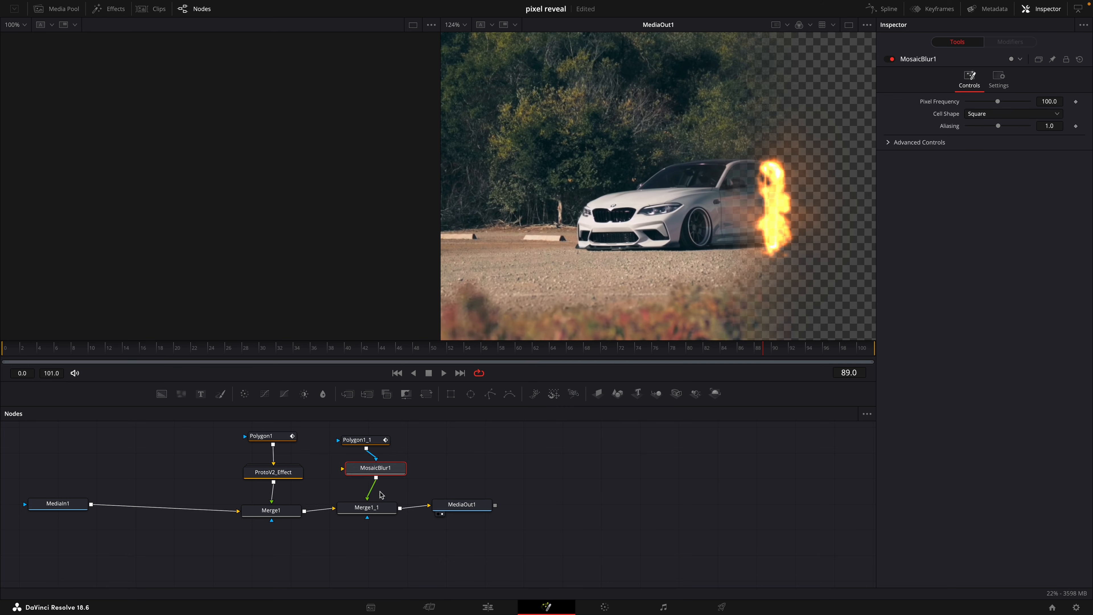
pyautogui.moveTo(375, 468); pyautogui.dragTo(367, 469)
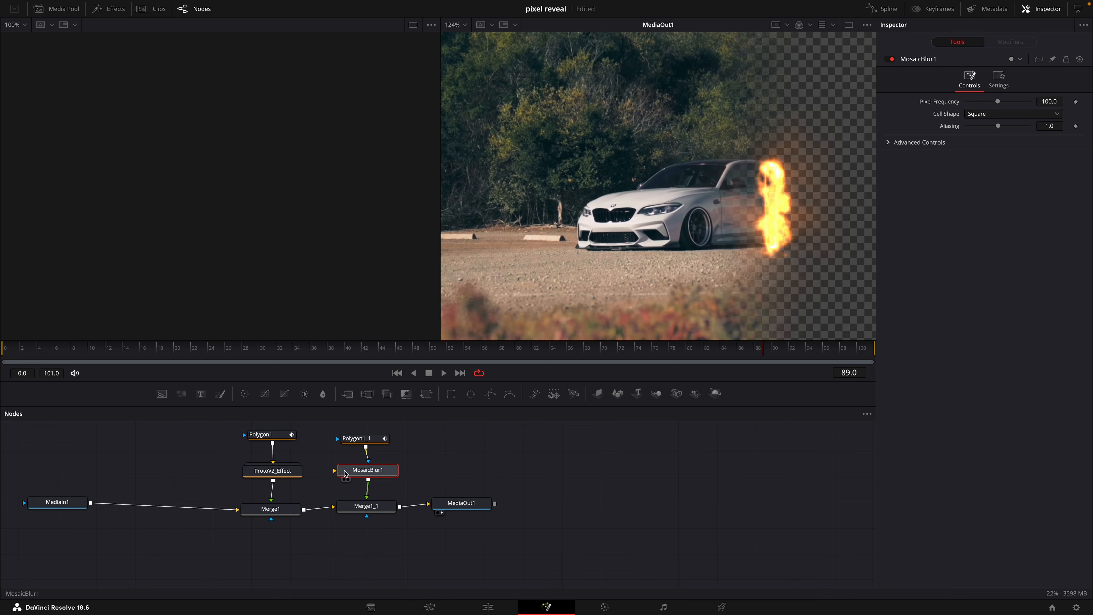
pyautogui.click(346, 479)
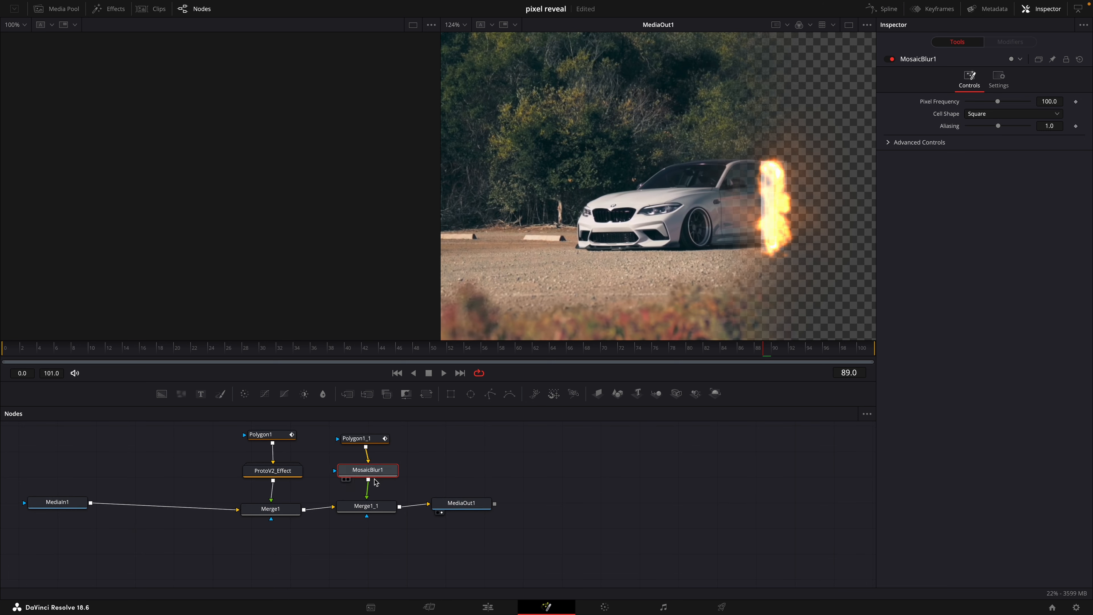
# - Soften Polygon1_1's edge along the lava line with the Soft Edge slider
pyautogui.click(366, 443)
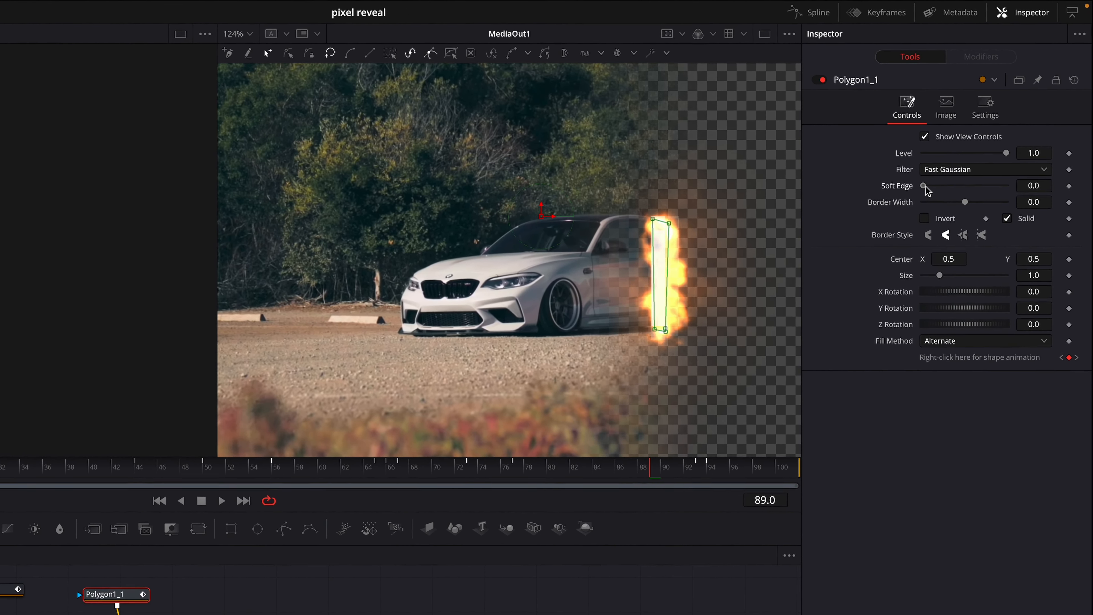
pyautogui.moveTo(934, 186); pyautogui.dragTo(931, 187)
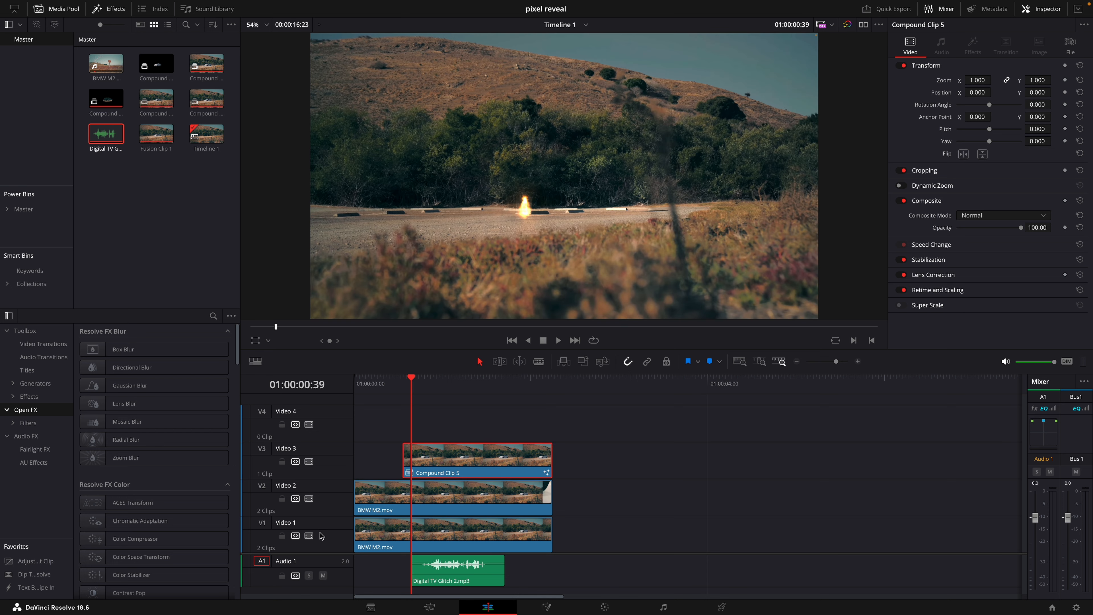
# - Switch off the video tracks, including the compound clip's track
pyautogui.click(308, 461)
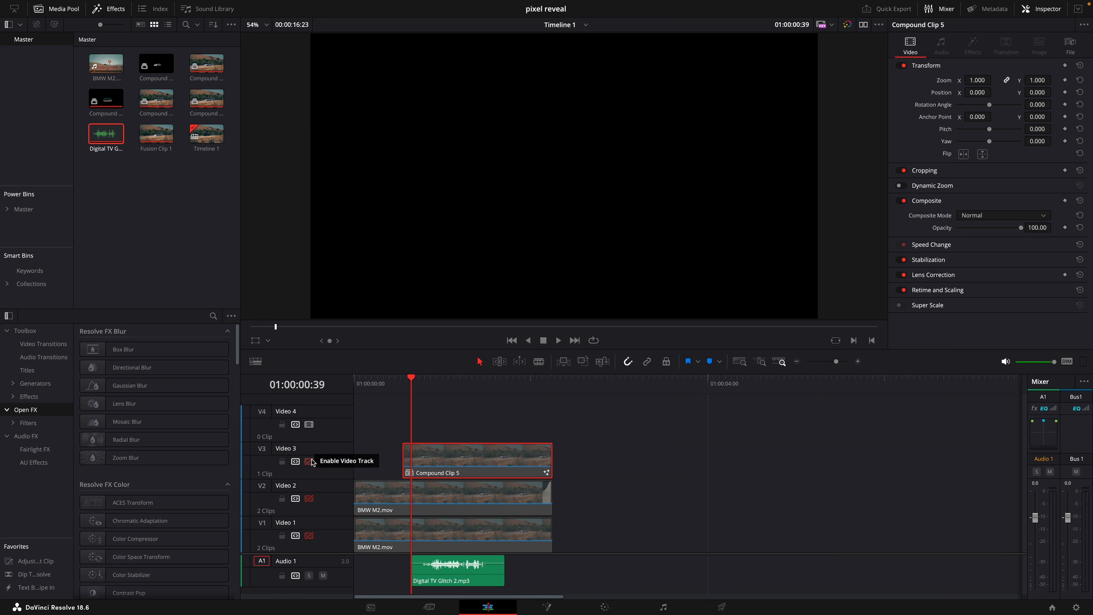
pyautogui.doubleClick(106, 134)
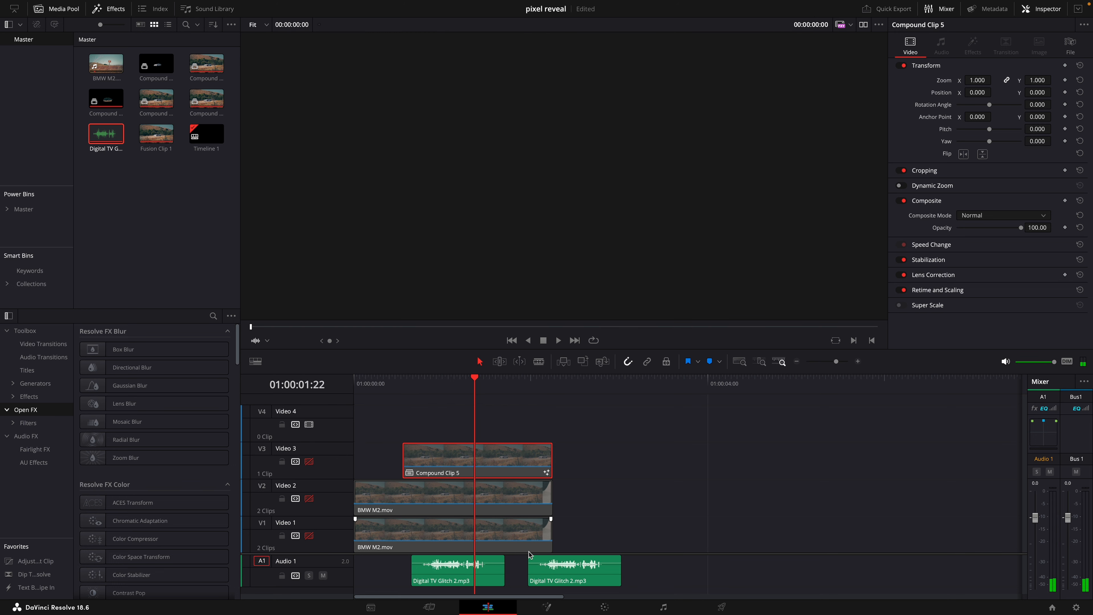
# - Copy the Digital TV Glitch 2.mp3 clip onto a new audio track A2
pyautogui.click(554, 576)
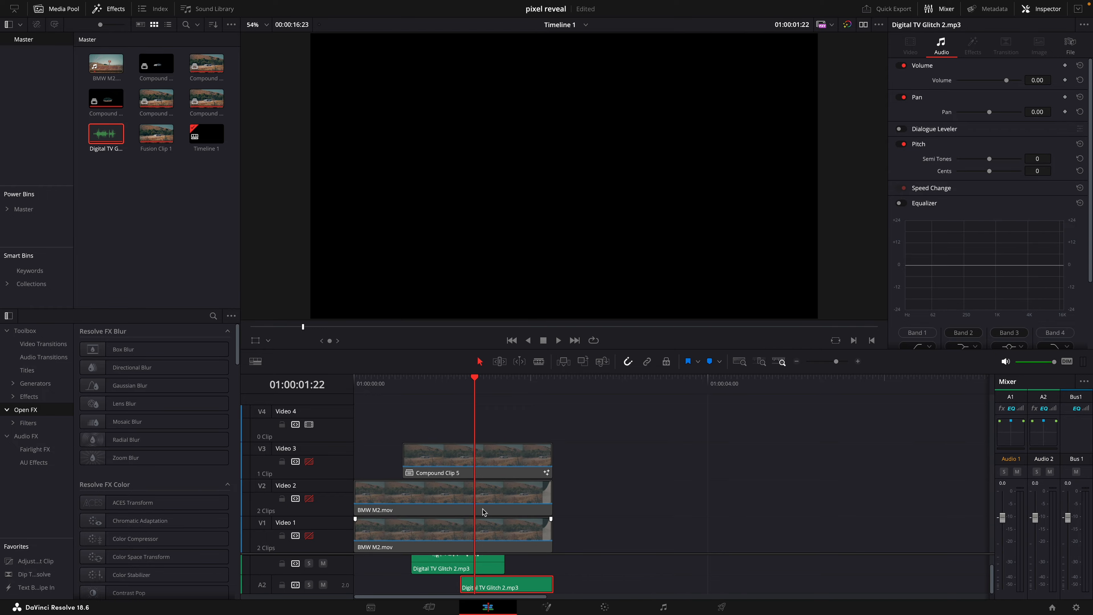
pyautogui.click(558, 341)
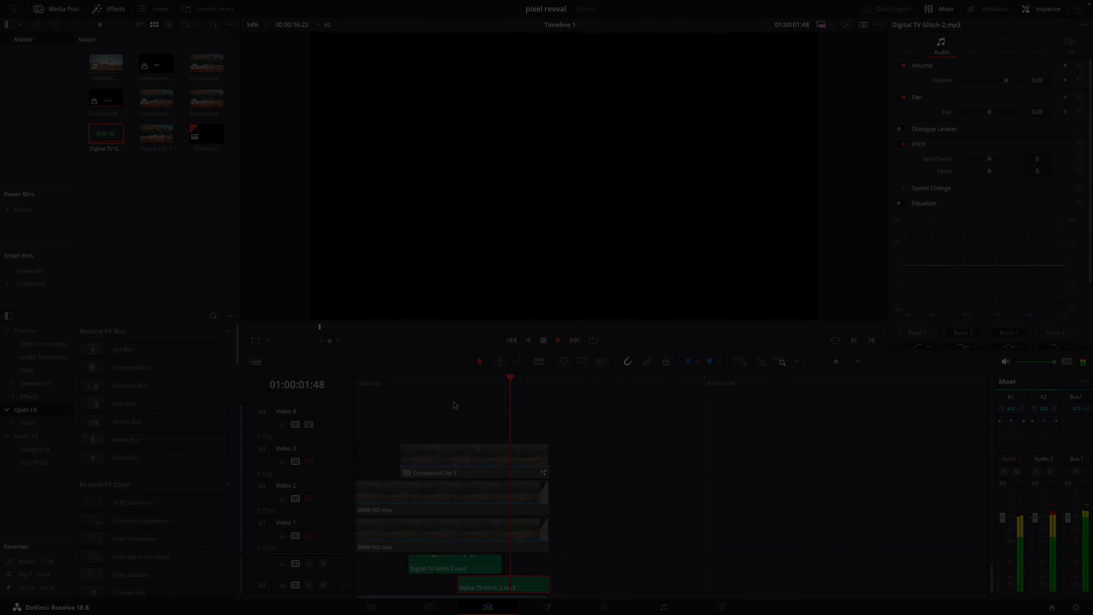